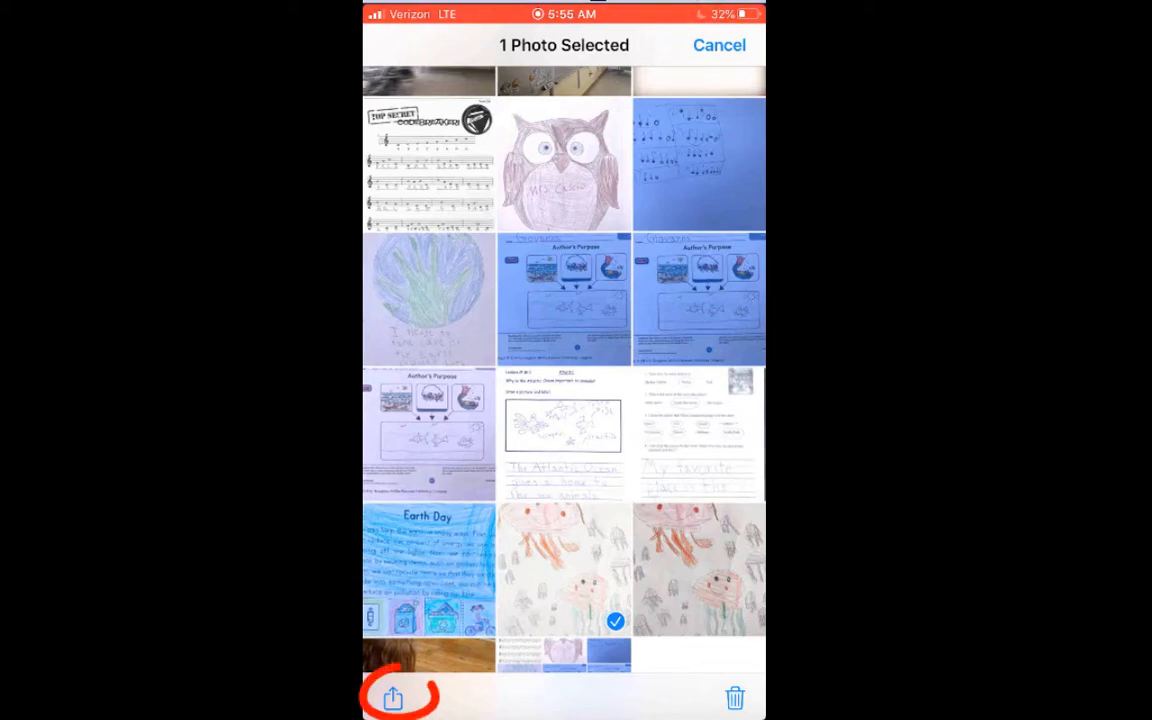
Share the jellyfish drawing photo from iOS Photos into a new Mail message.
left_click(392, 697)
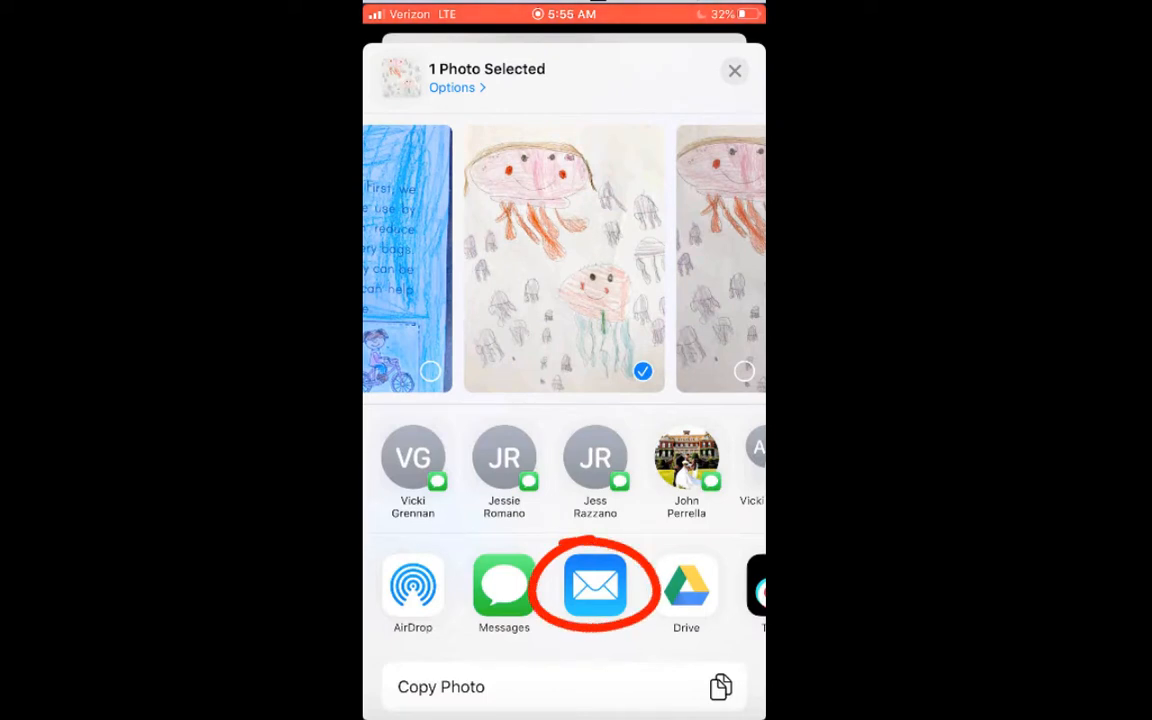
left_click(595, 586)
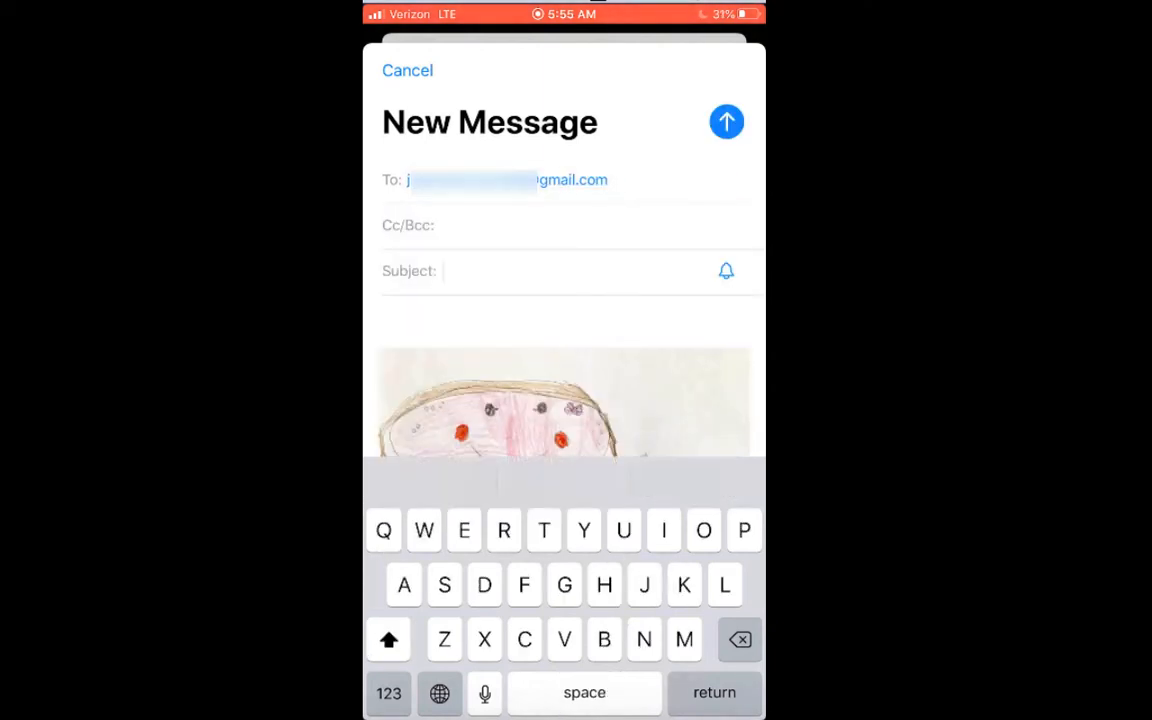
Send the jellyfish photo email with the subject 'Art Project-Jellyfish'.
type("Art")
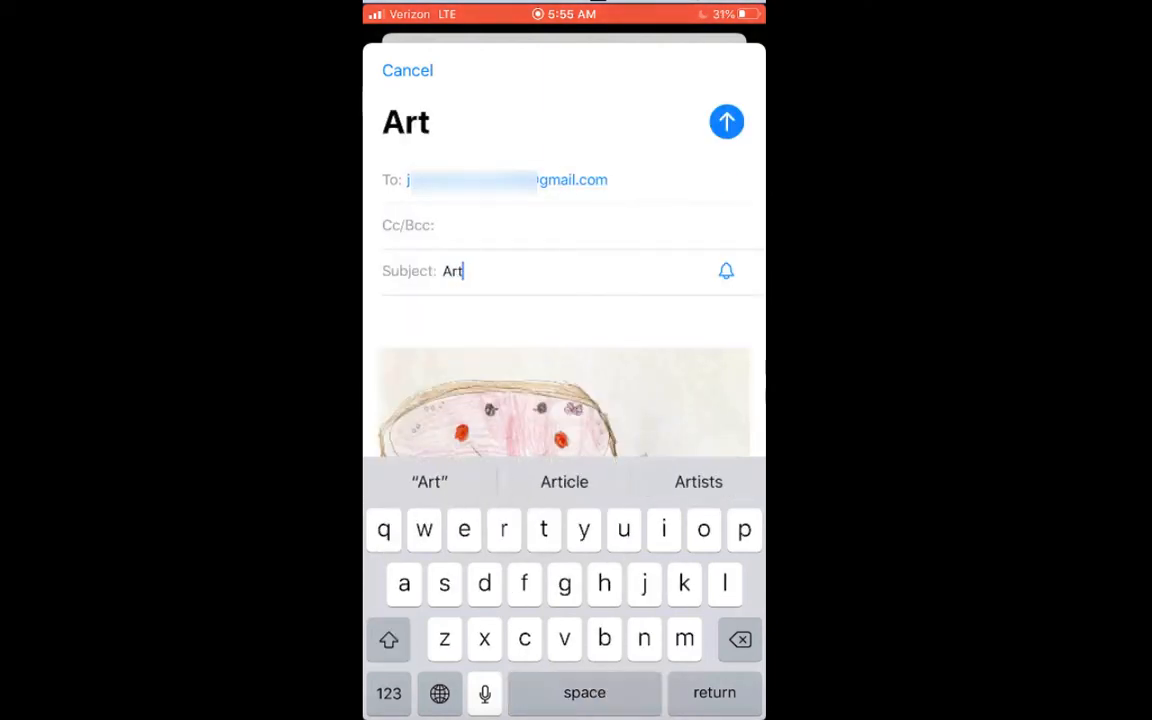
type("Project-")
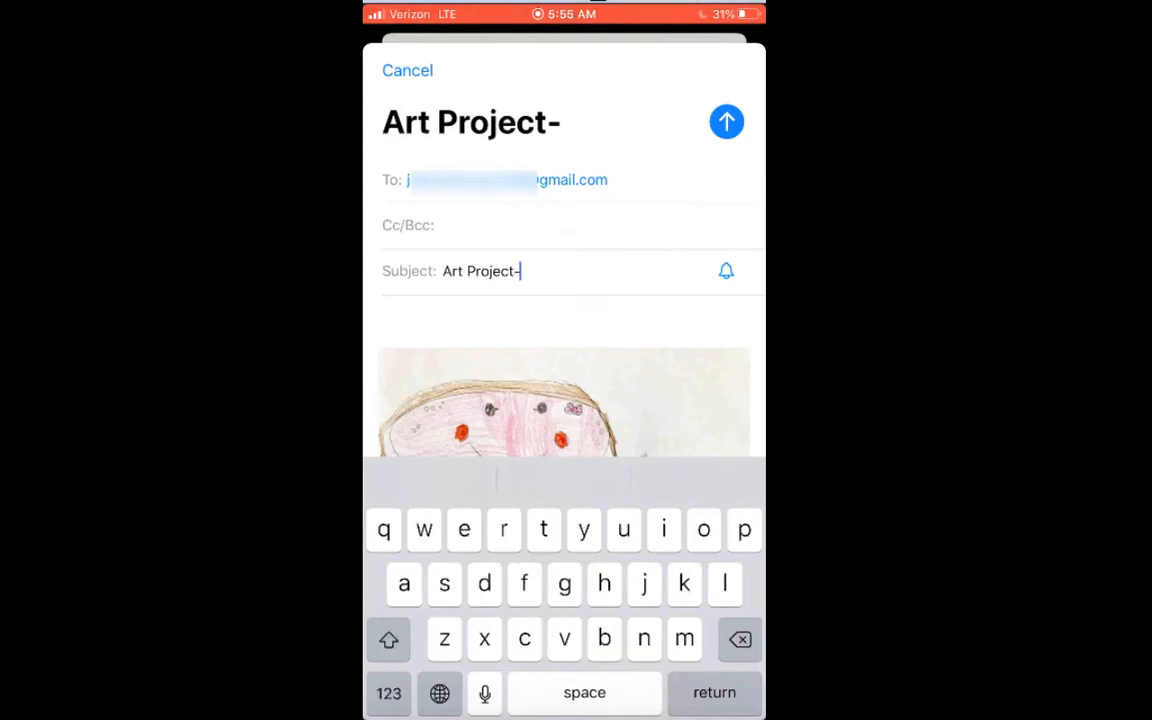
type("Jellyfish")
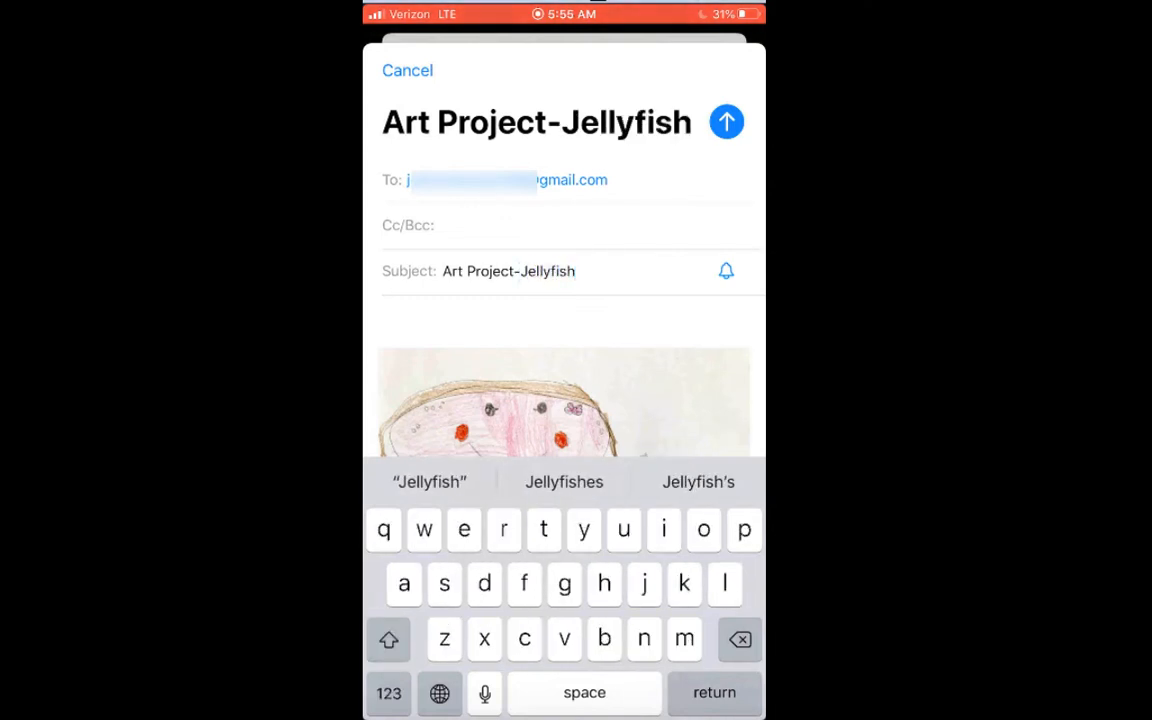
left_click(726, 121)
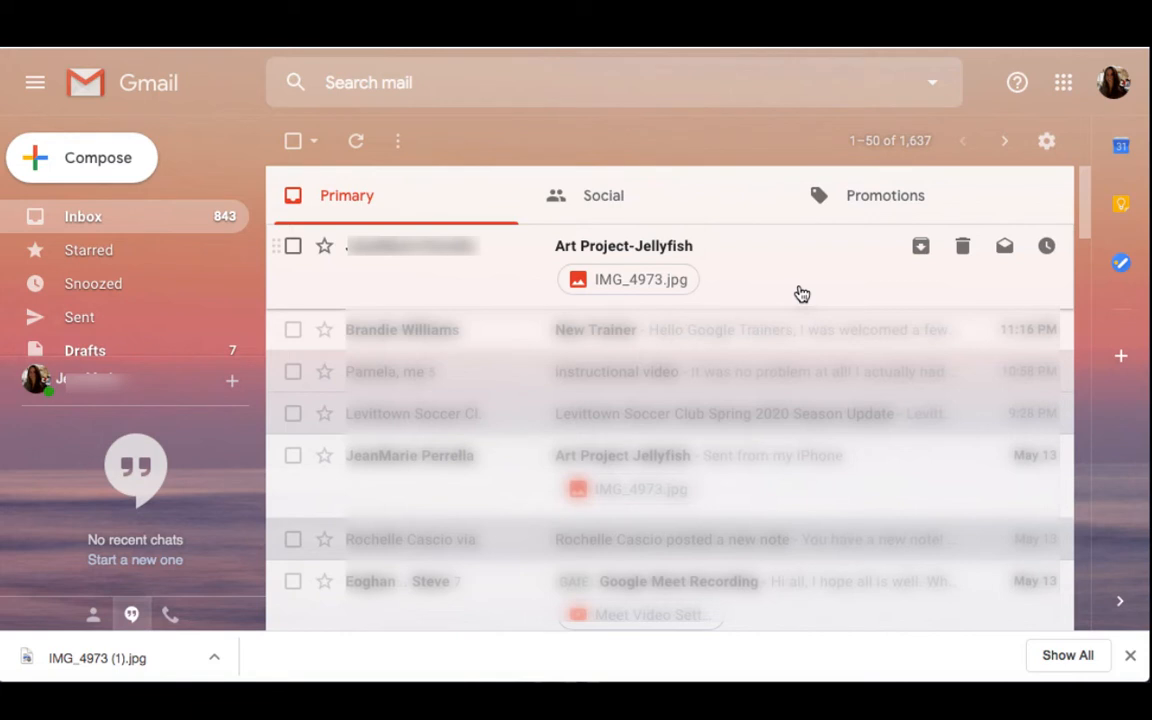
Open the 'Art Project-Jellyfish' email from the Gmail inbox.
left_click(623, 246)
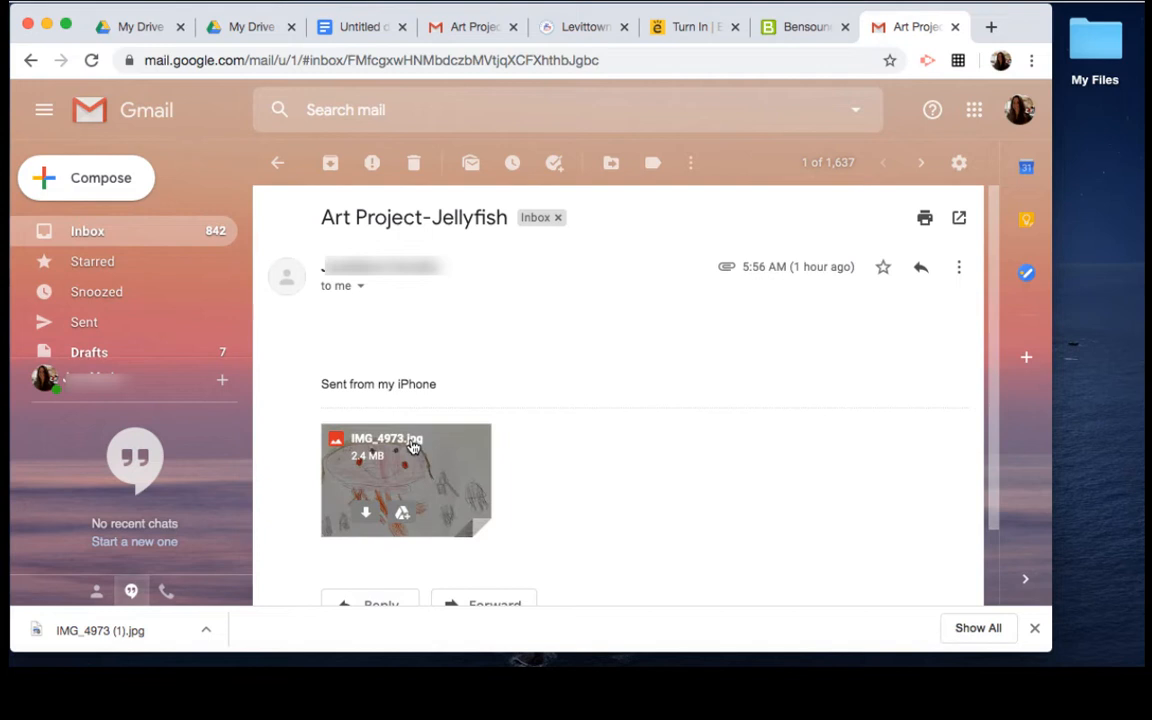
mouse_move(366, 513)
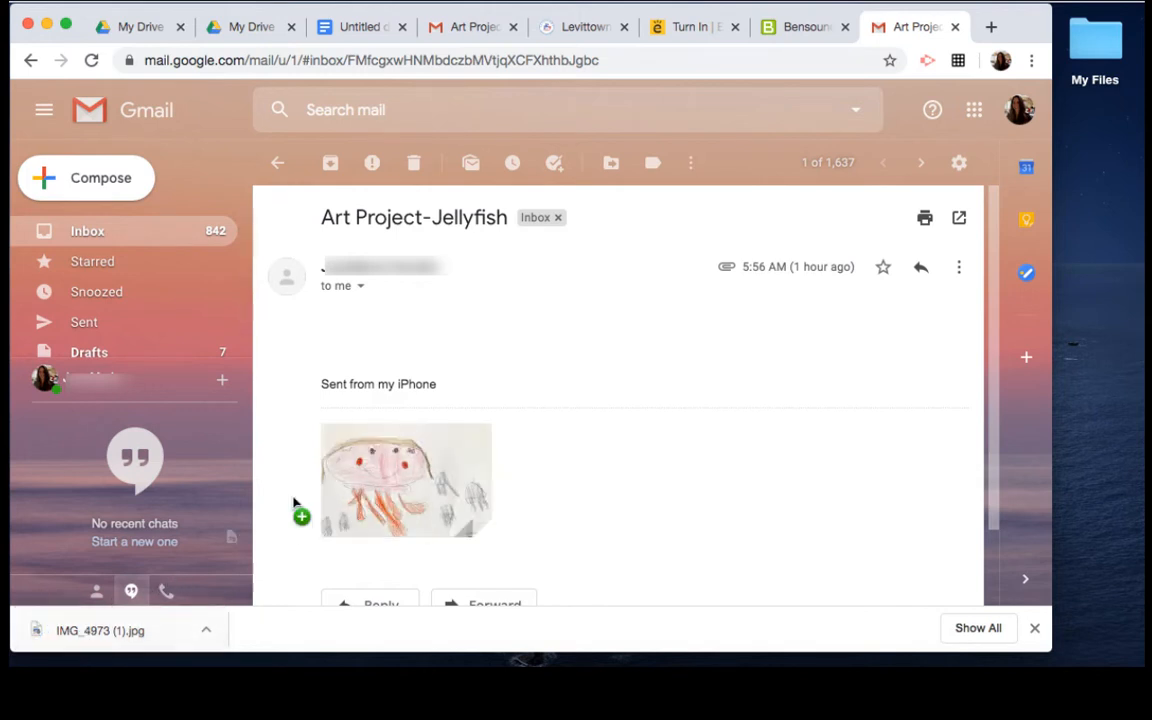
mouse_move(1098, 194)
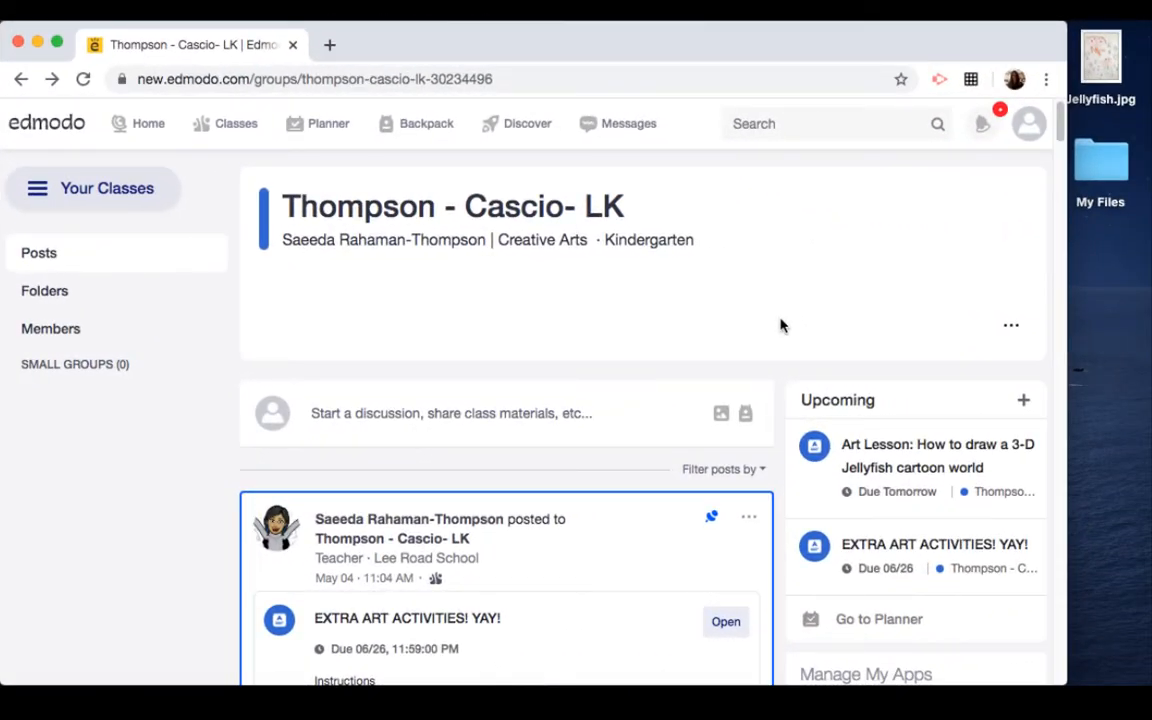
mouse_move(790, 360)
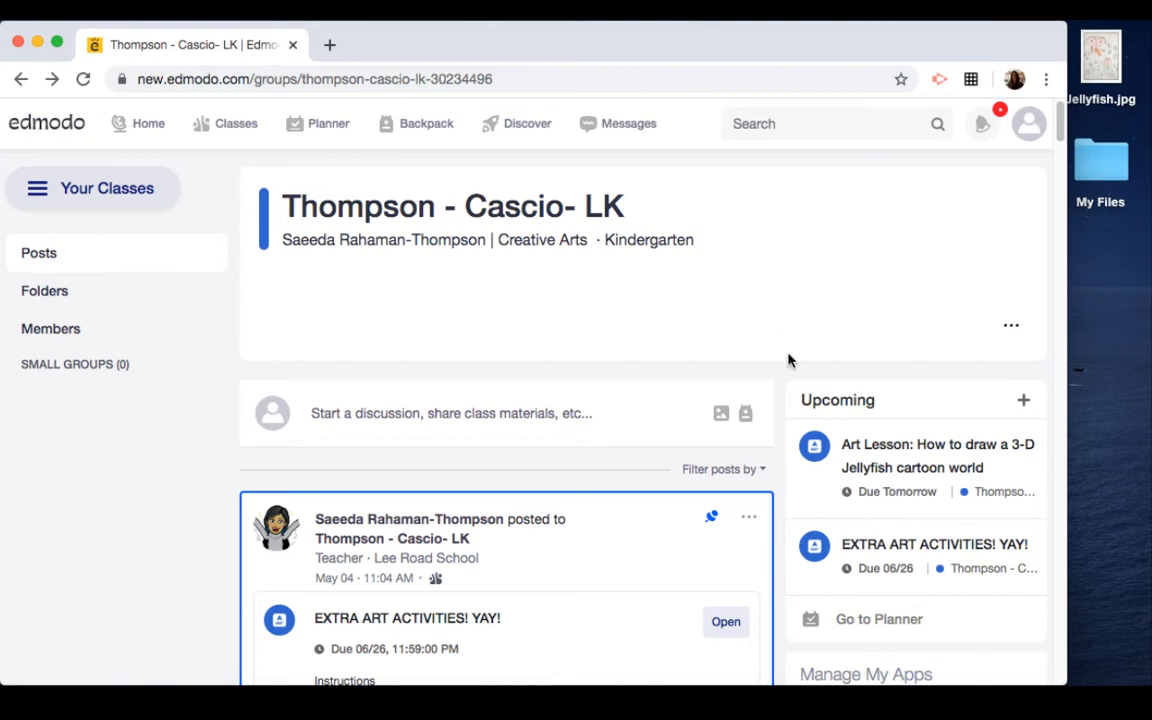
Open the 3-D Jellyfish Art Lesson details from Upcoming and go to its turn-in page.
left_click(937, 456)
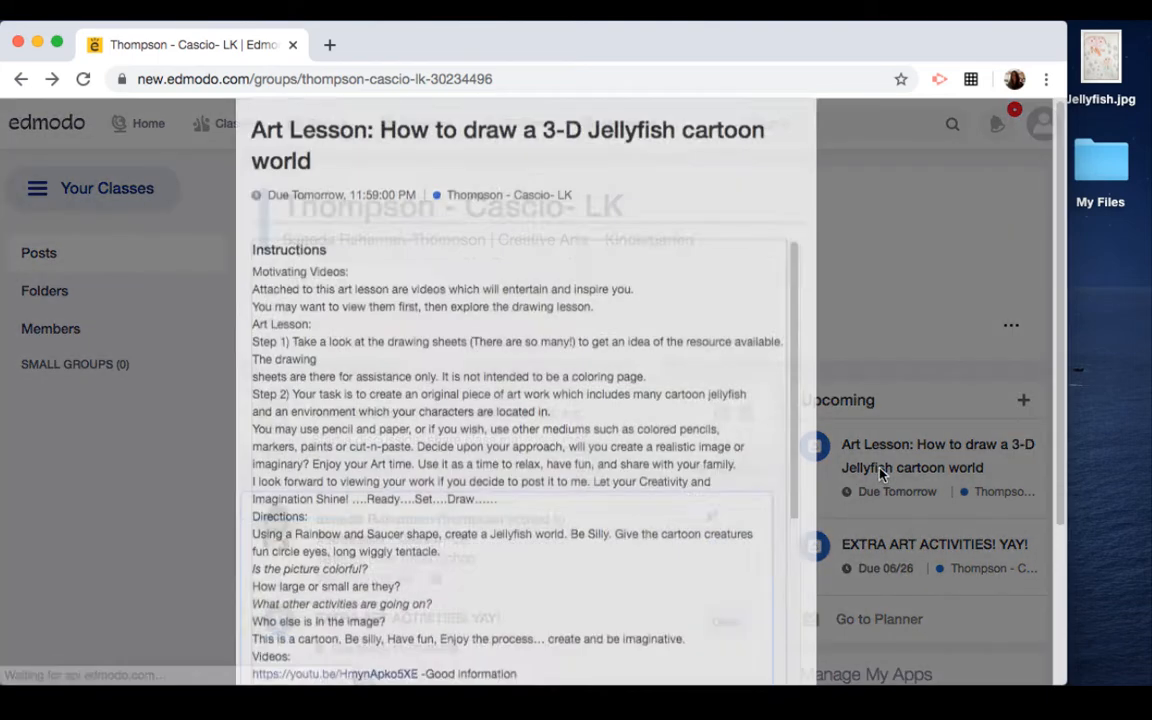
scroll("down", 3)
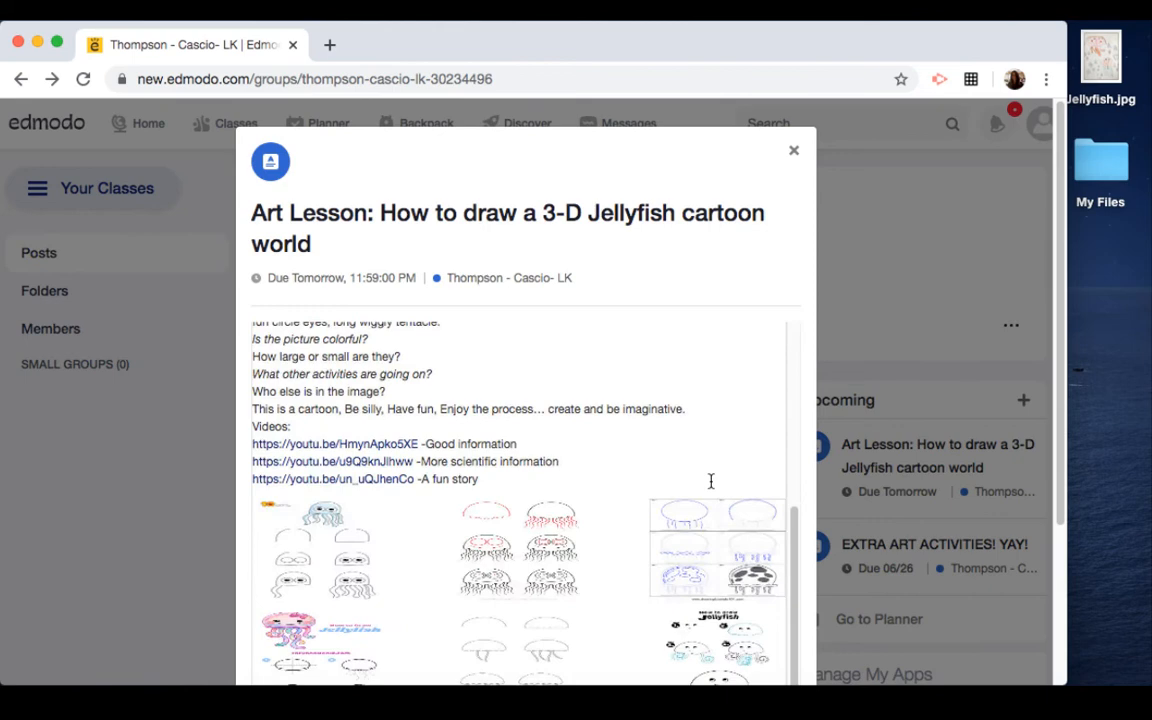
scroll("down", 3)
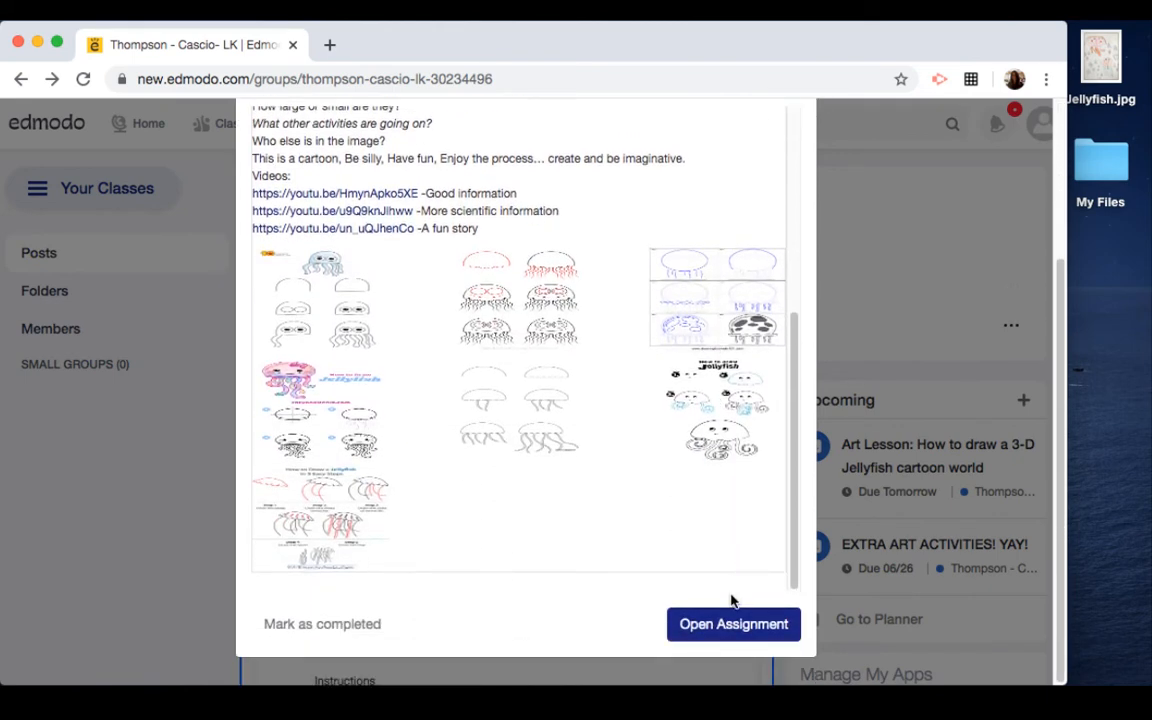
mouse_move(733, 624)
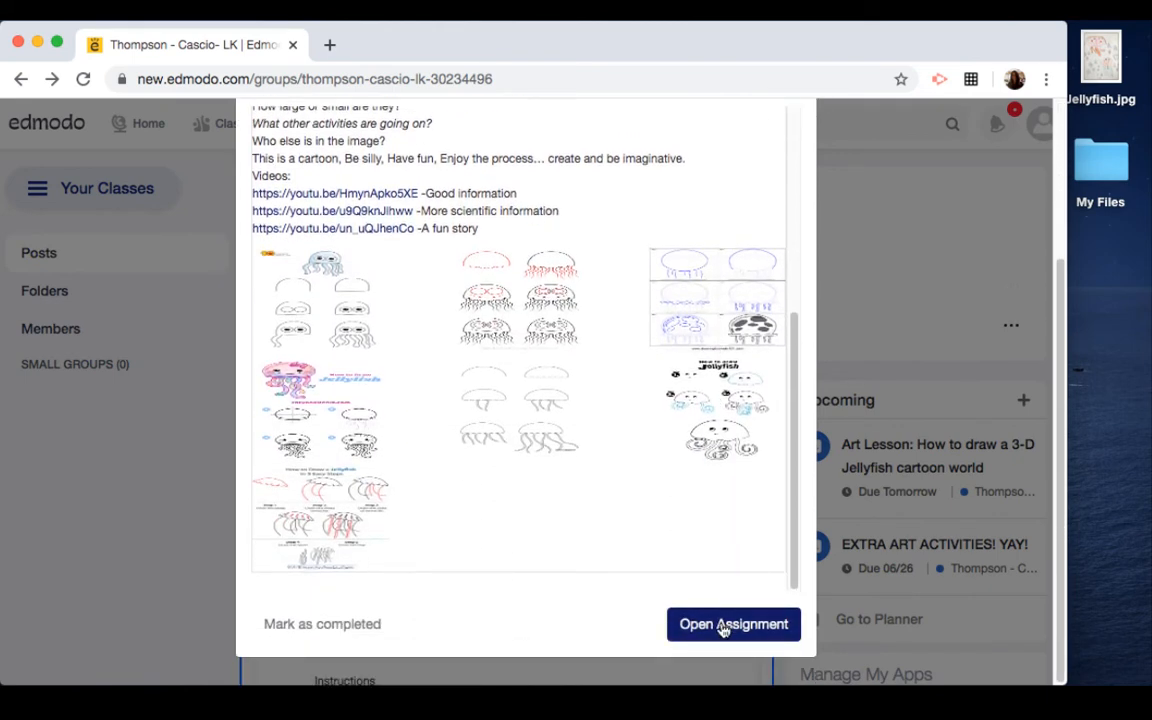
left_click(733, 623)
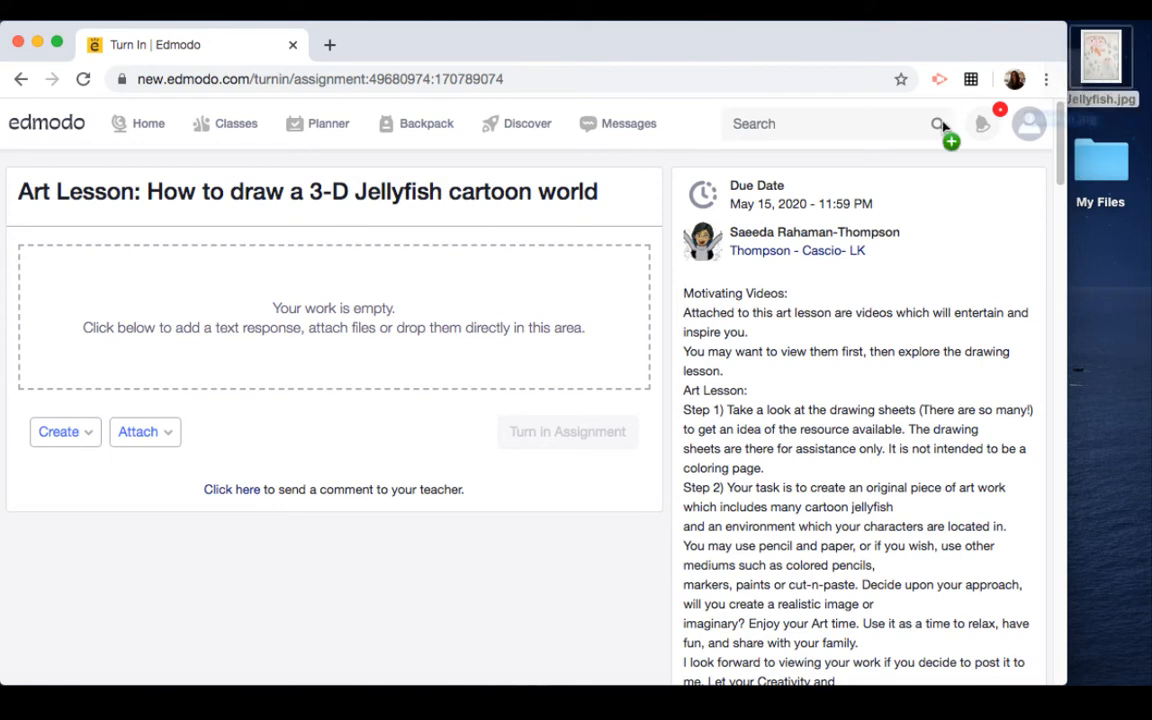
Attach Jellyfish.jpg to the submission, re-adding it via File from Computer.
left_click_drag(1100, 60, 373, 320)
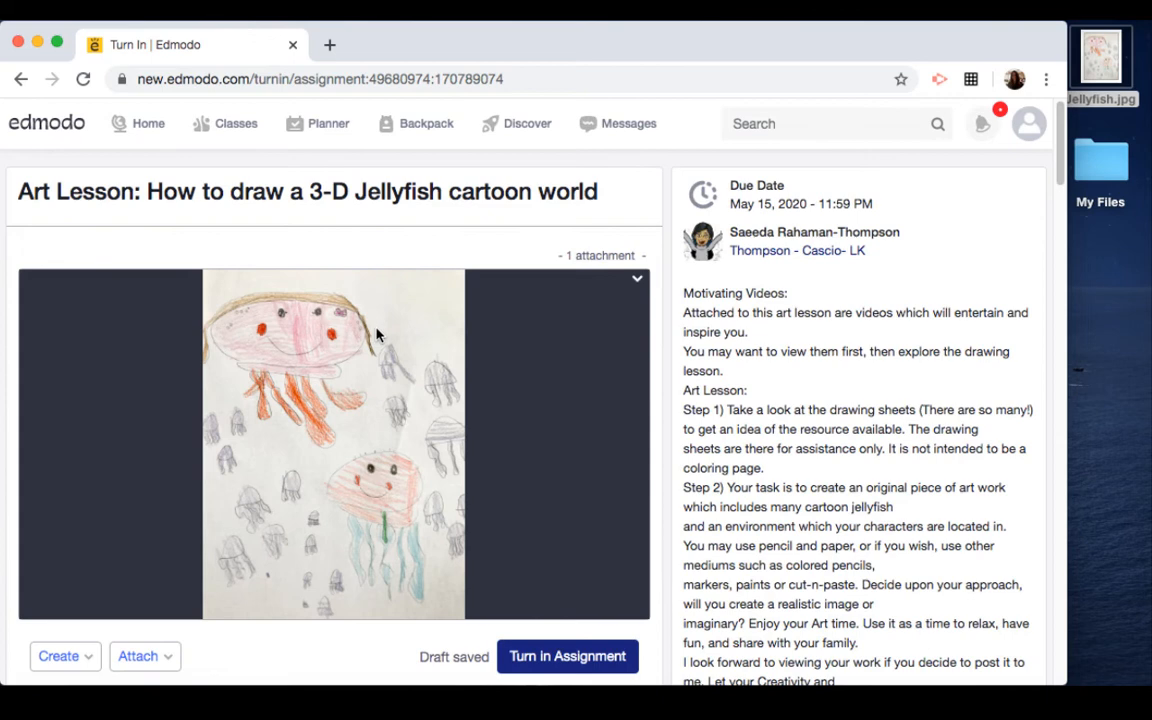
mouse_move(642, 285)
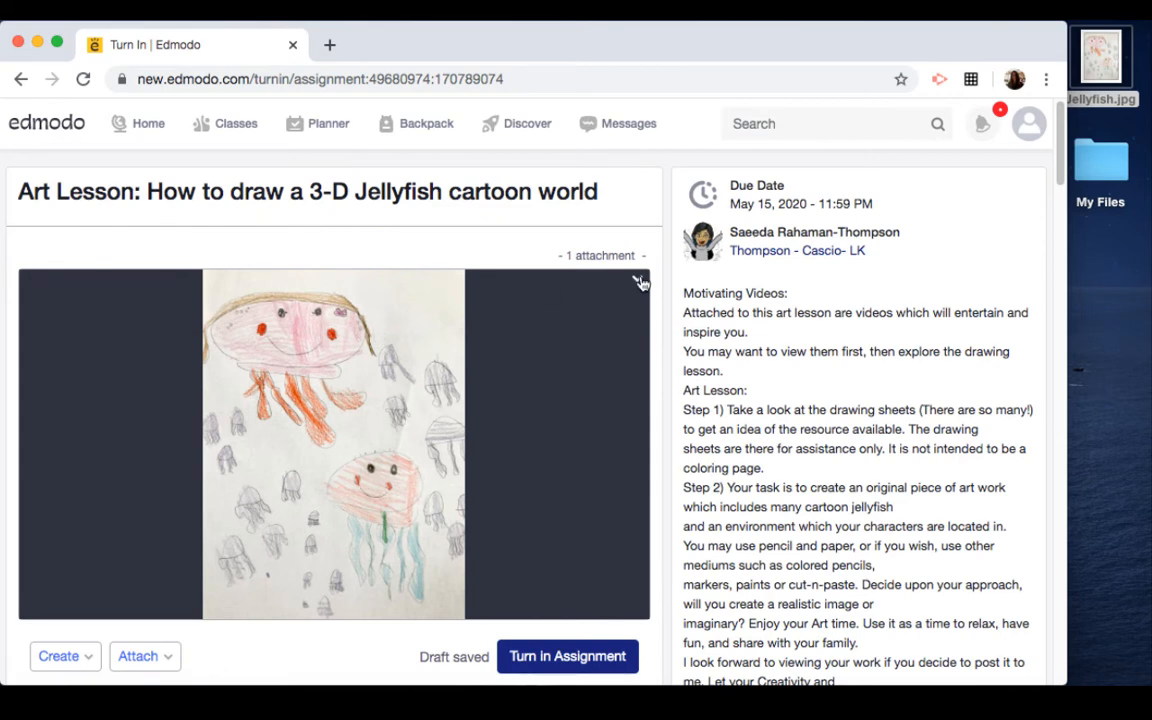
left_click(638, 282)
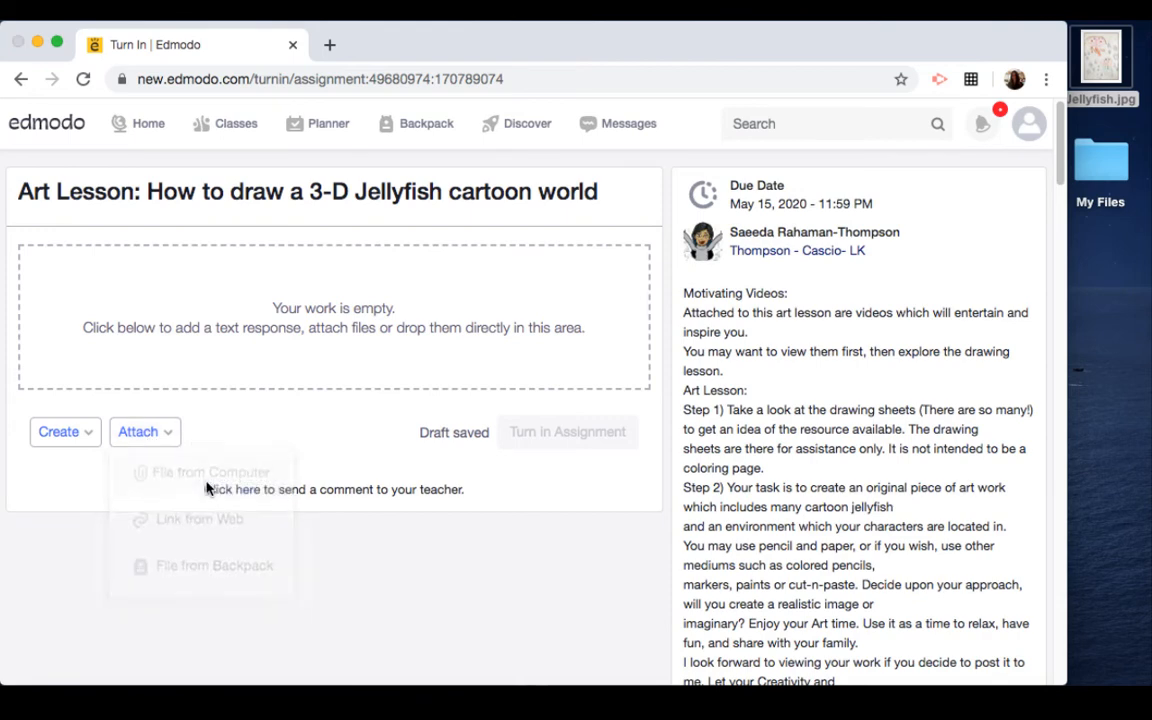
left_click(205, 471)
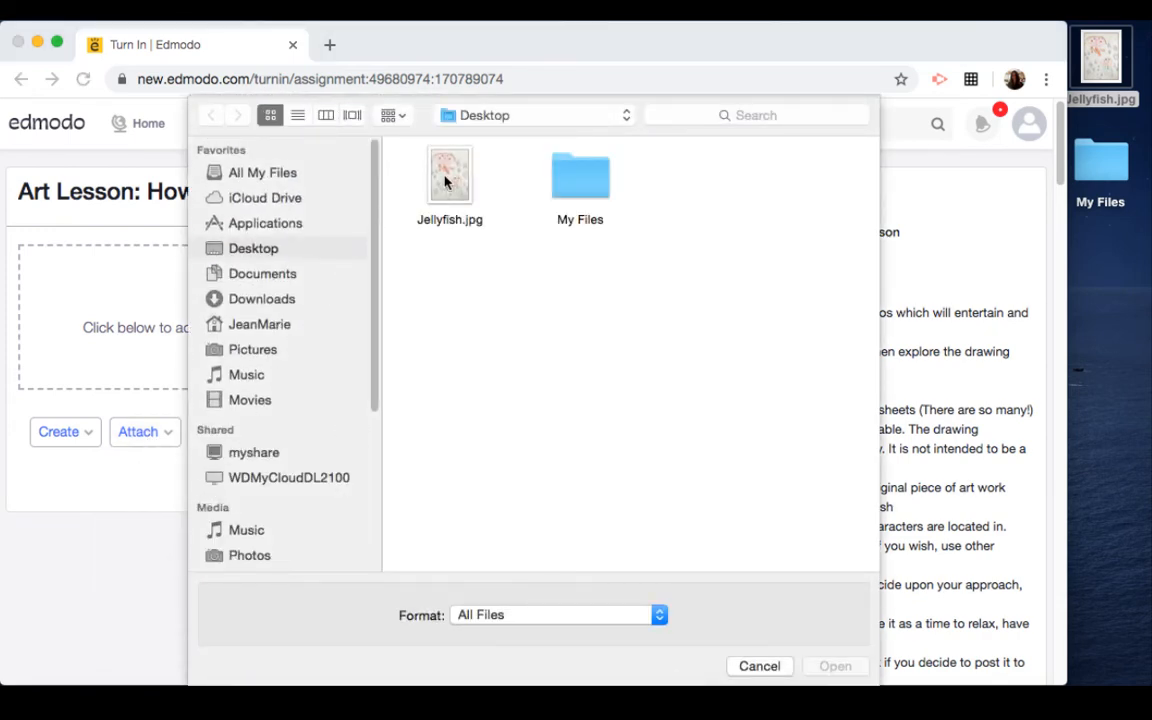
left_click(449, 175)
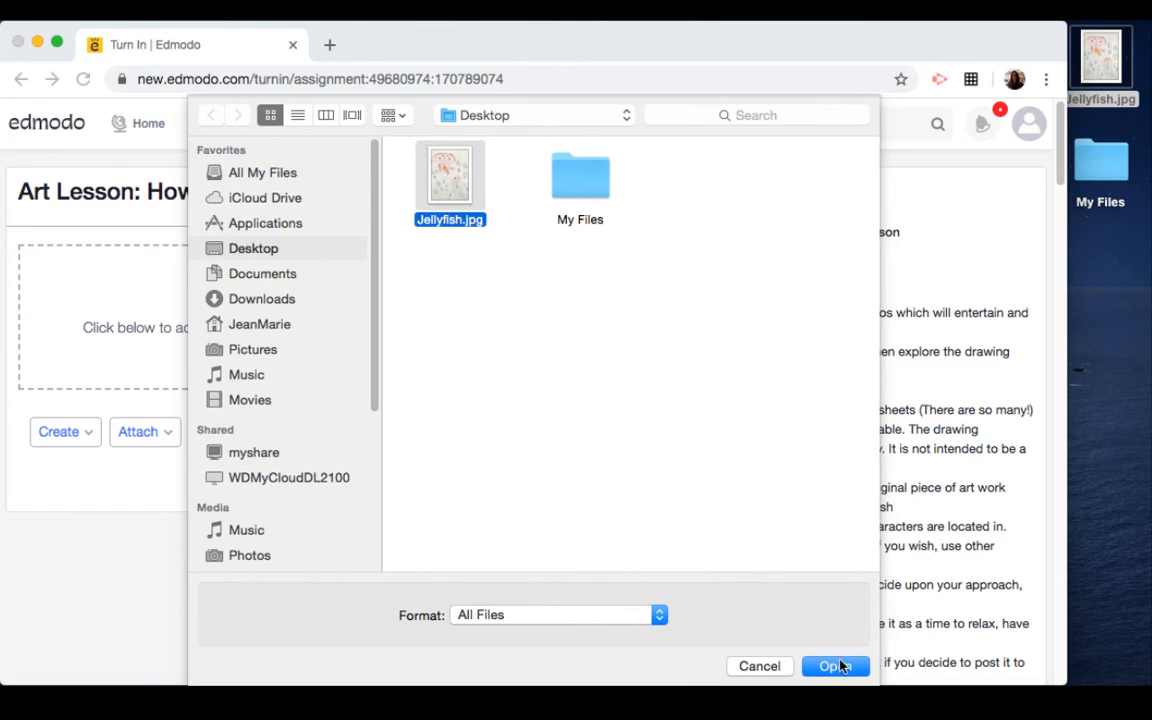
left_click(834, 666)
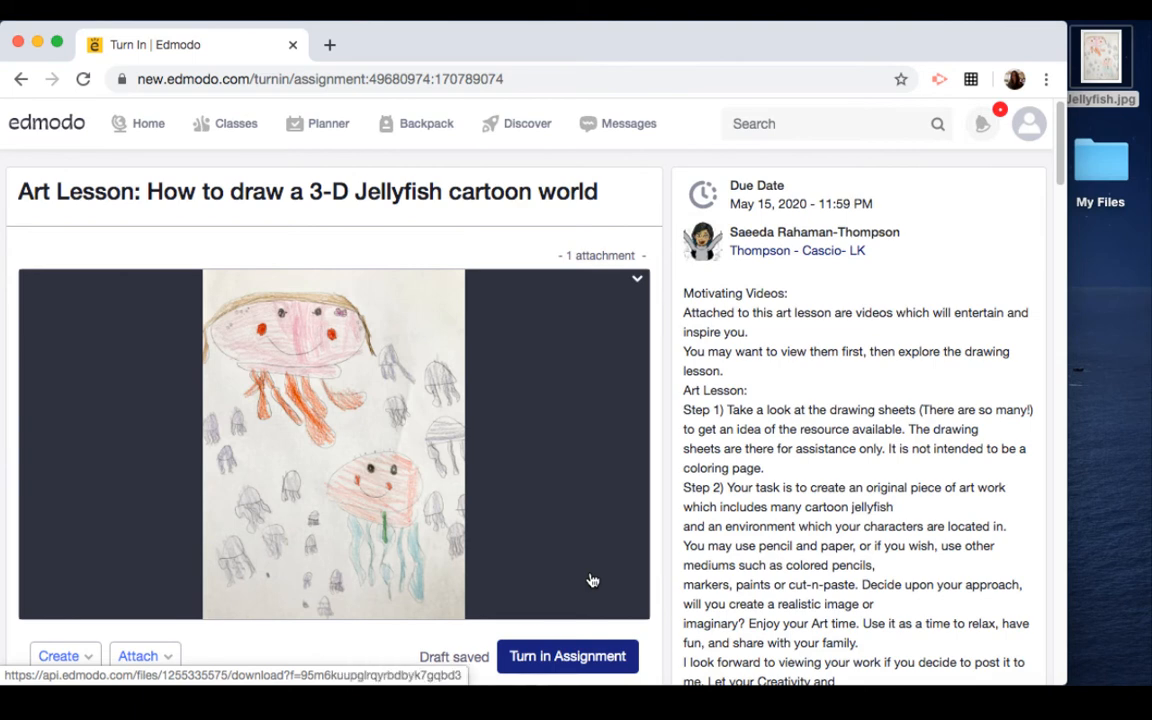
Post the comment 'Here is my Jellyfish!' on the turn-in page.
scroll("down", 3)
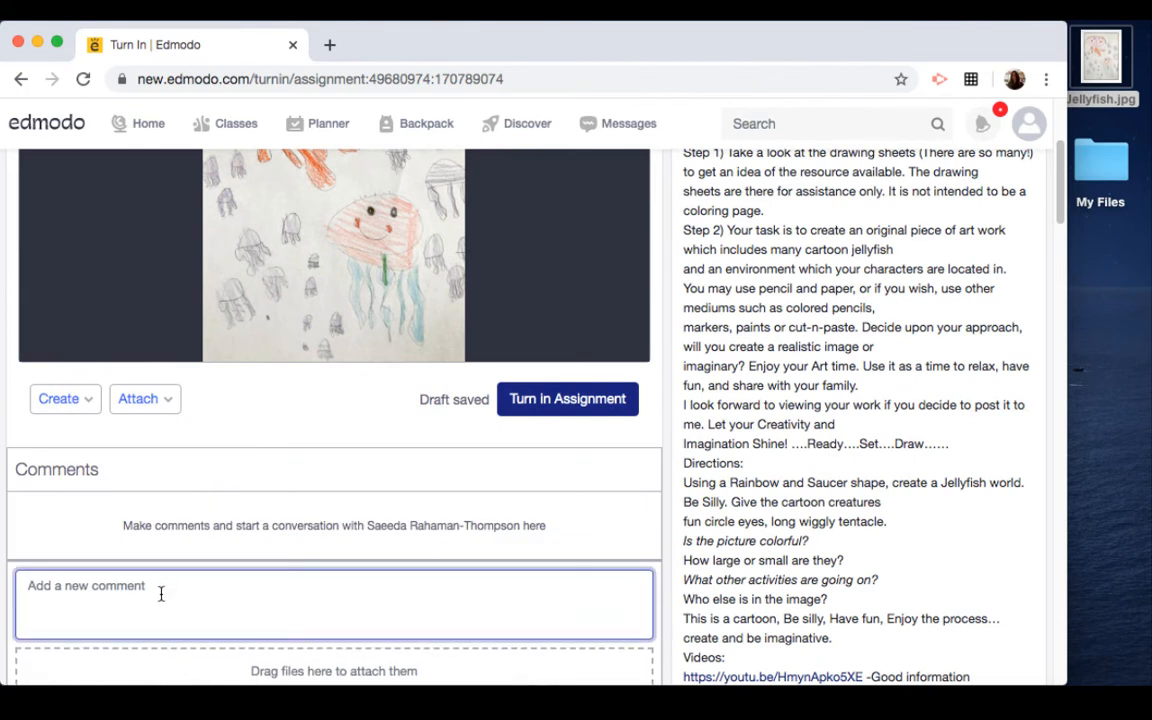
type("Here is my Jellyfish!")
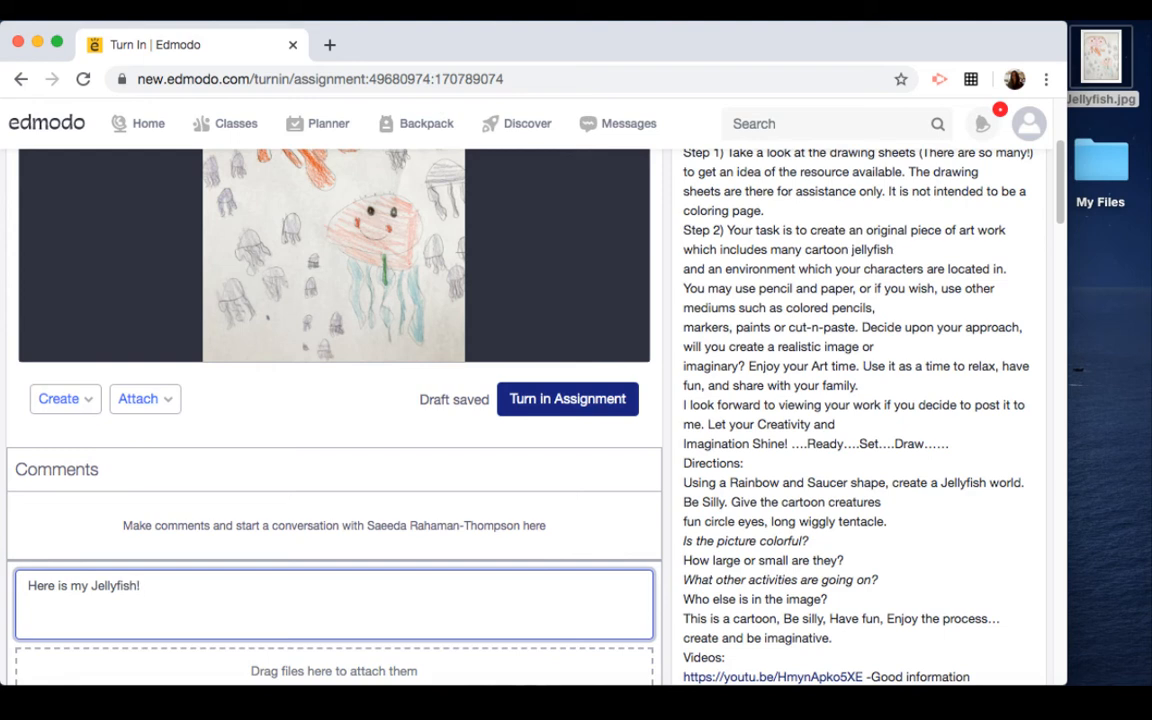
scroll("down", 3)
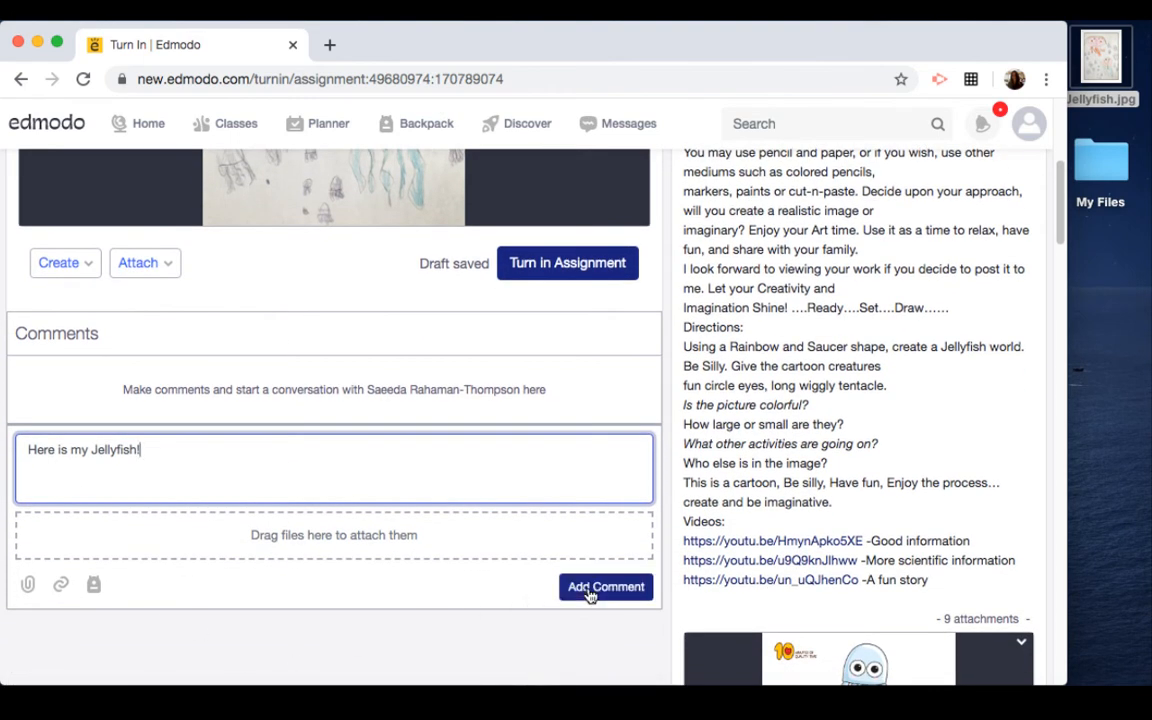
left_click(605, 587)
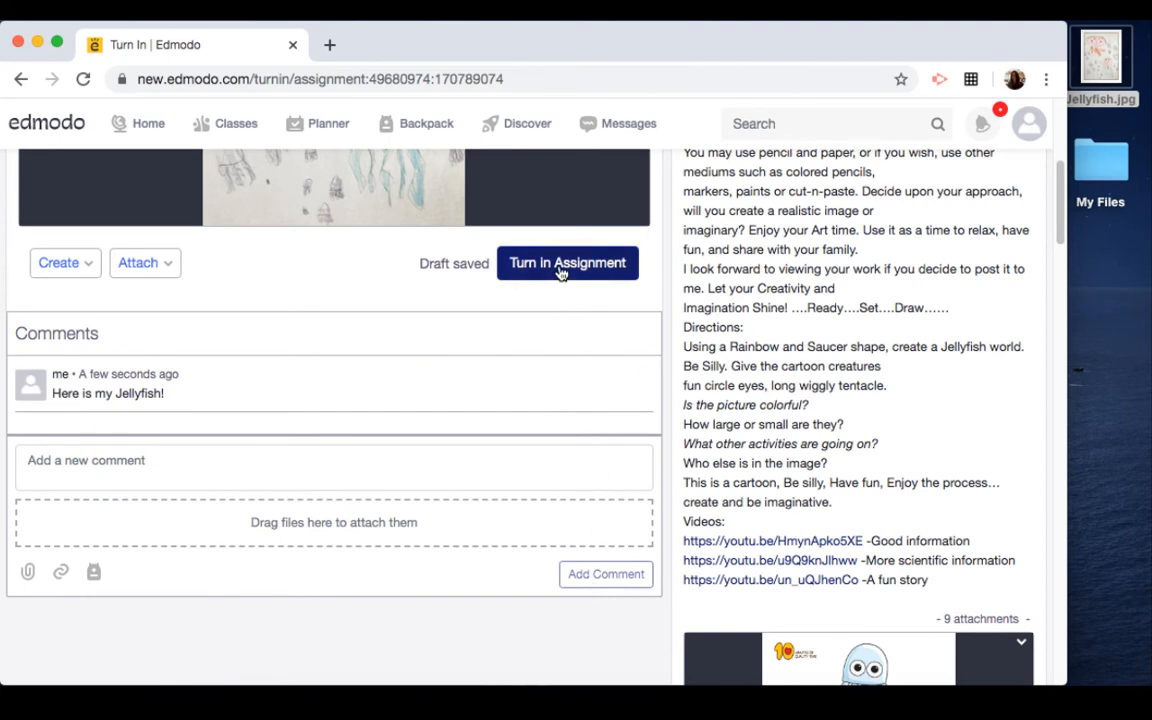
Turn in the jellyfish assignment and confirm in the Turn In dialog.
left_click(567, 262)
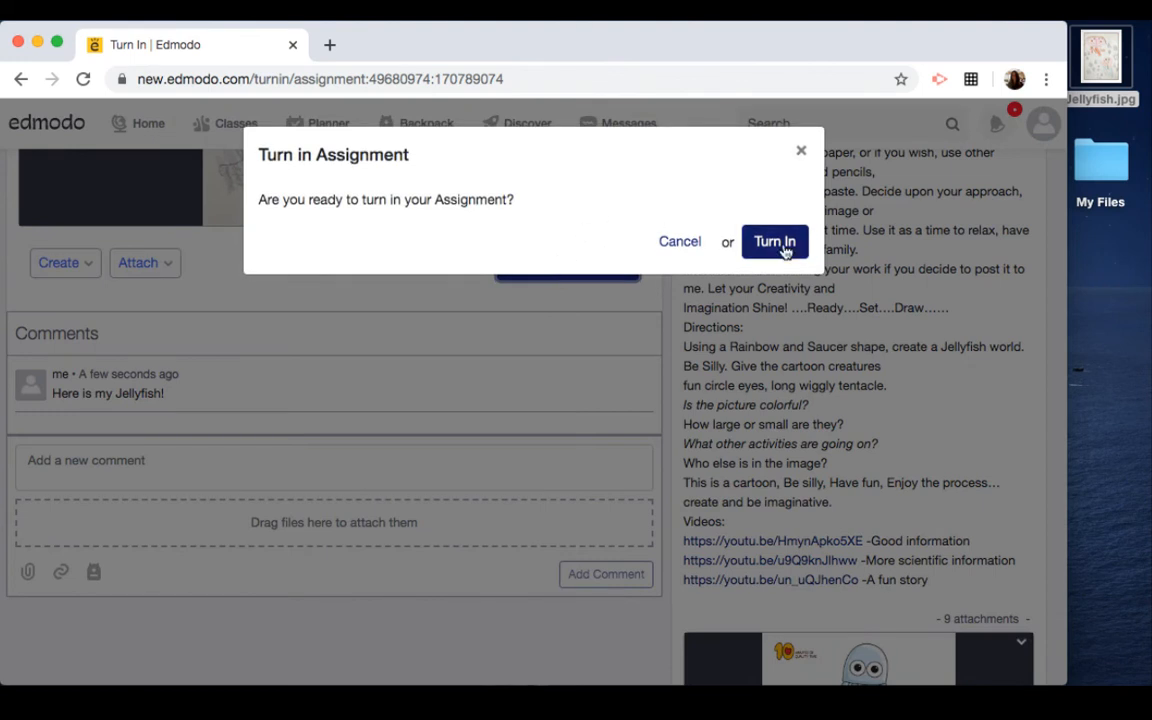
left_click(774, 241)
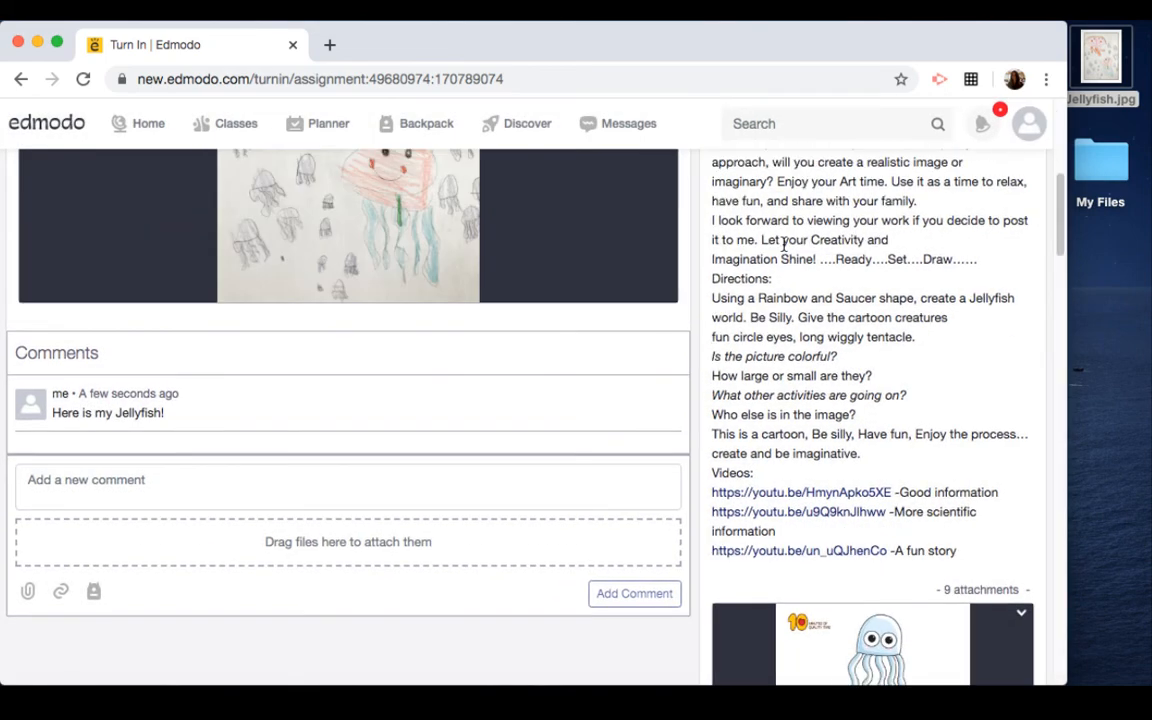
left_click(634, 593)
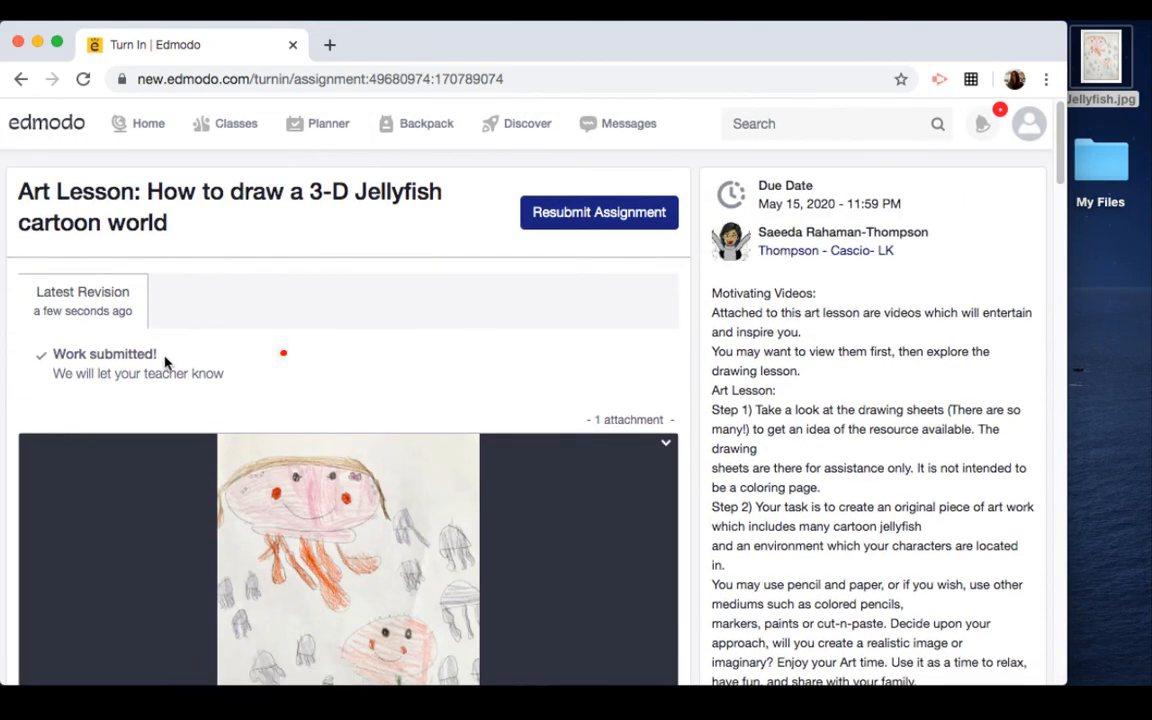